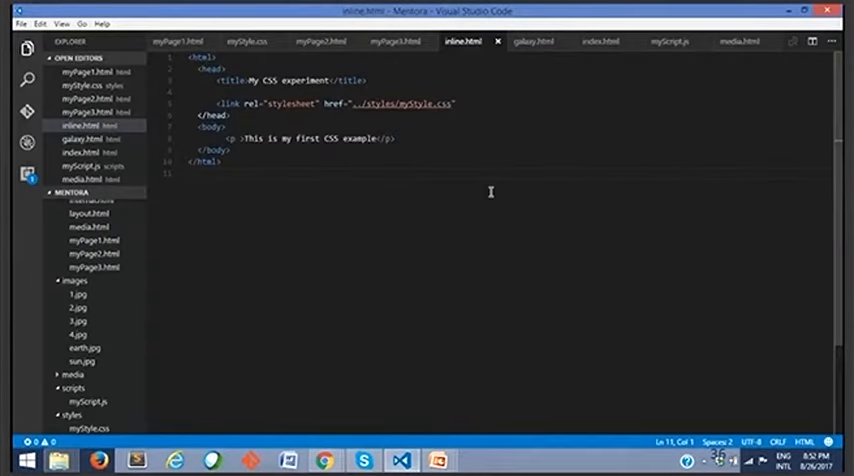
pyautogui.moveTo(668, 41)
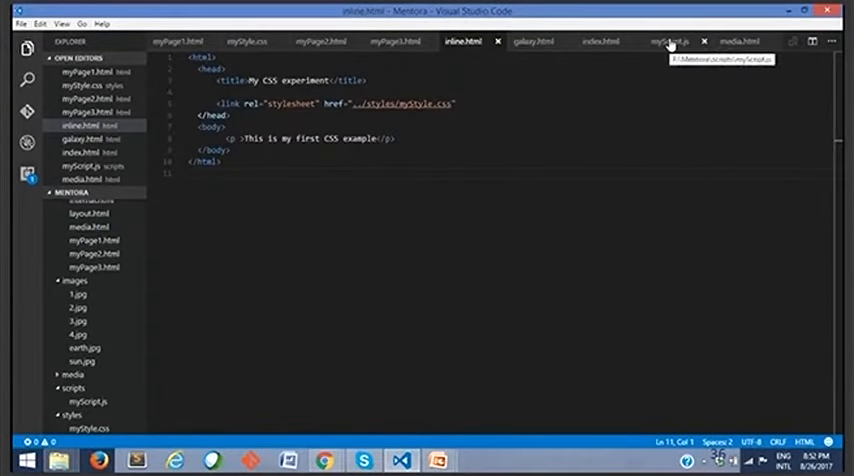
# - Switch the editor to index.html to view the paragraph, Click button and myScript.js include
pyautogui.click(604, 41)
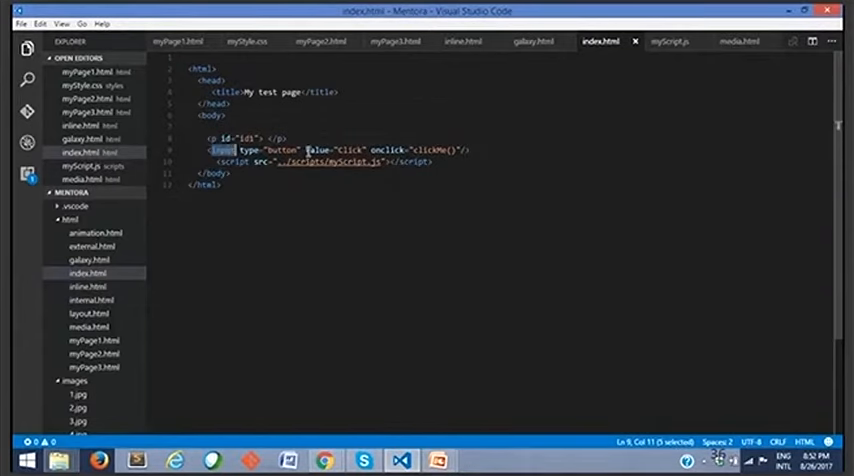
pyautogui.doubleClick(354, 150)
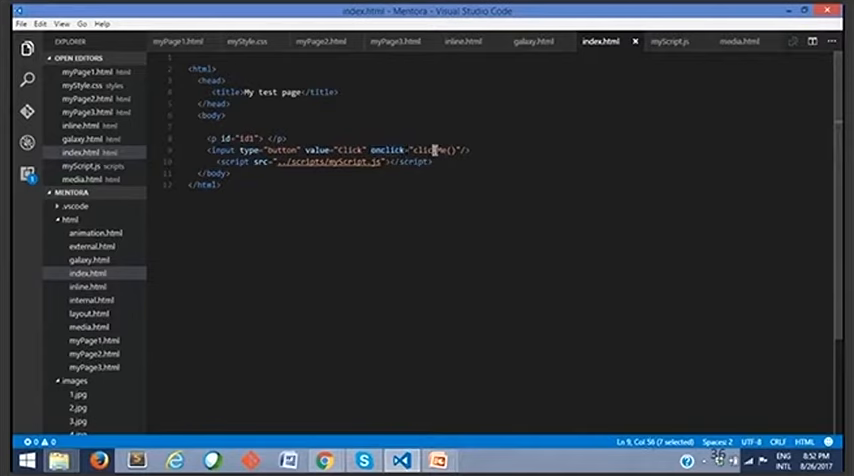
pyautogui.doubleClick(376, 149)
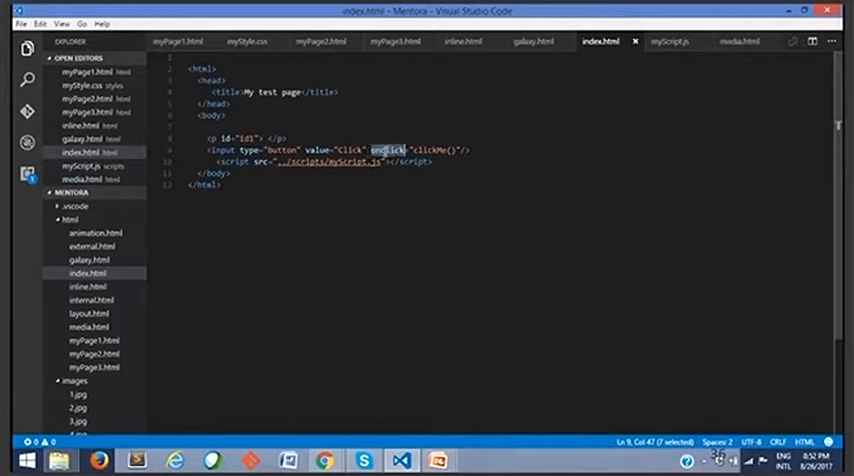
pyautogui.doubleClick(428, 150)
pyautogui.write('c')
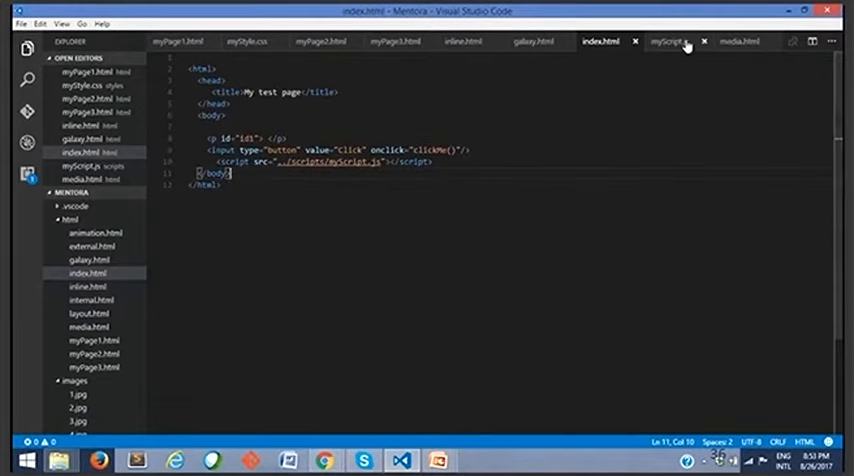
# - Show myScript.js and highlight the clickMe function name
pyautogui.click(668, 41)
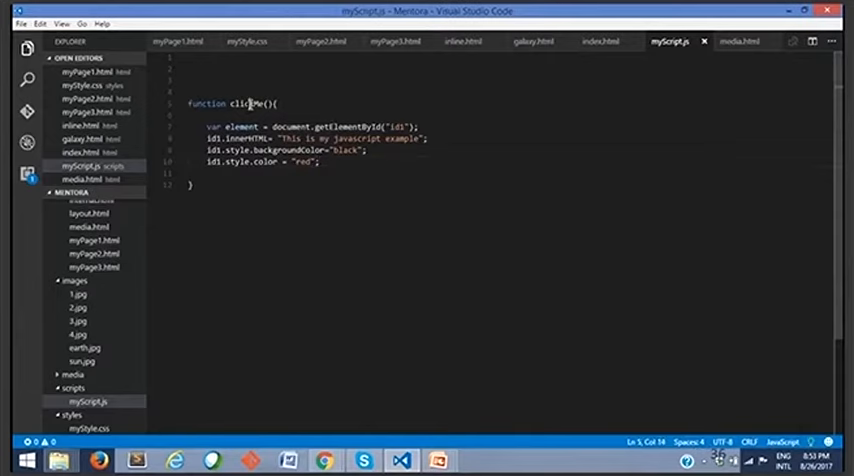
pyautogui.doubleClick(247, 103)
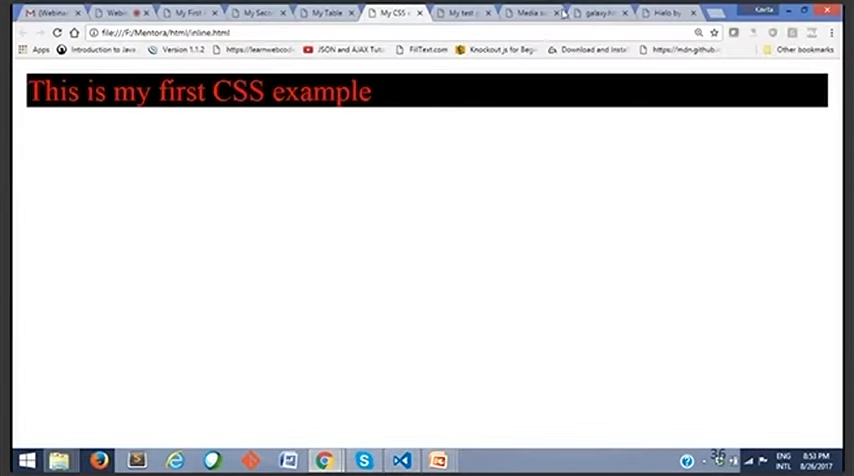
# - On 'My test page', press Click to show 'This is my javascript example' in red on black
pyautogui.click(463, 12)
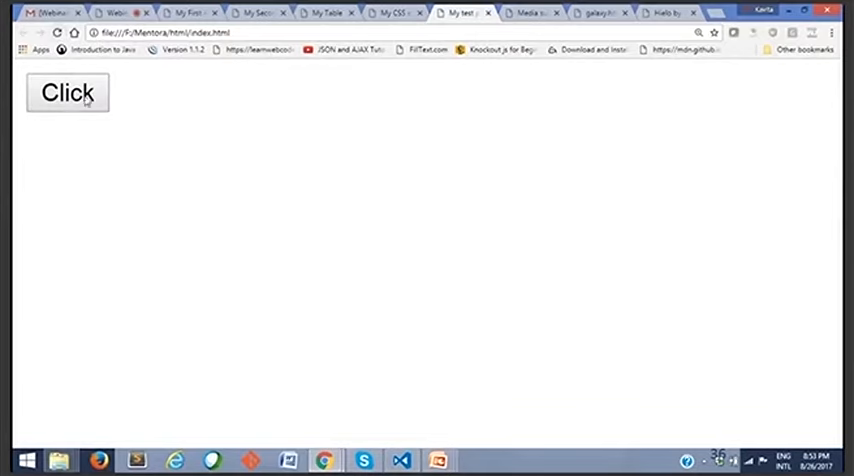
pyautogui.moveTo(183, 100)
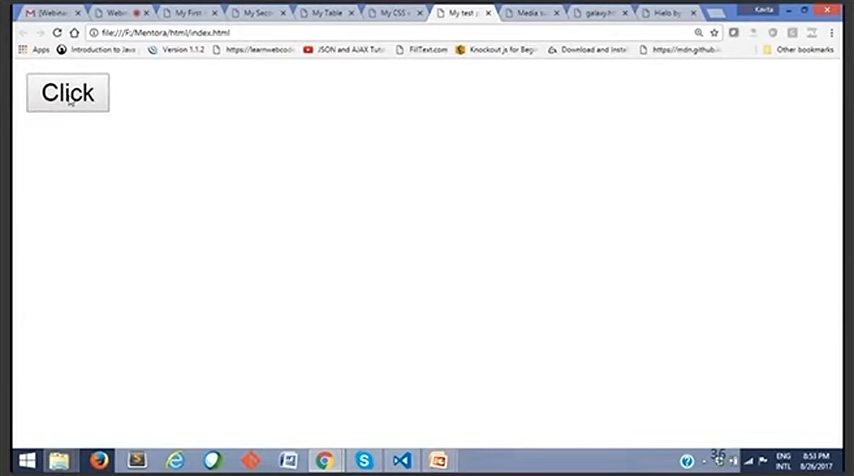
pyautogui.click(67, 92)
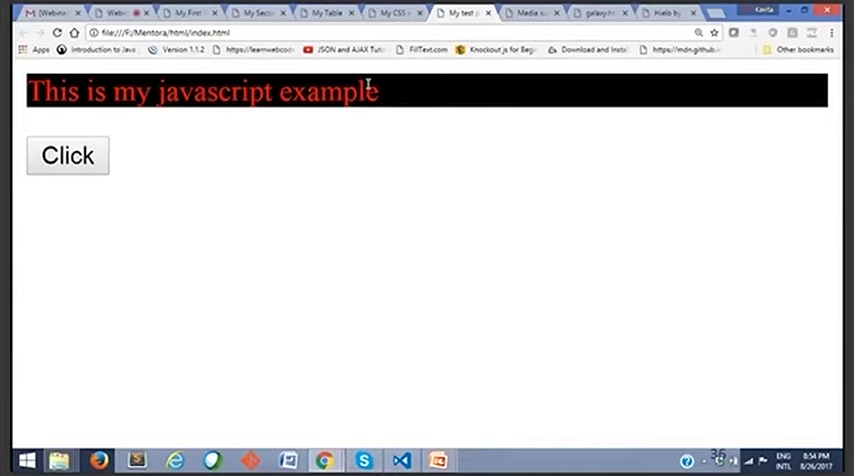
pyautogui.moveTo(347, 139)
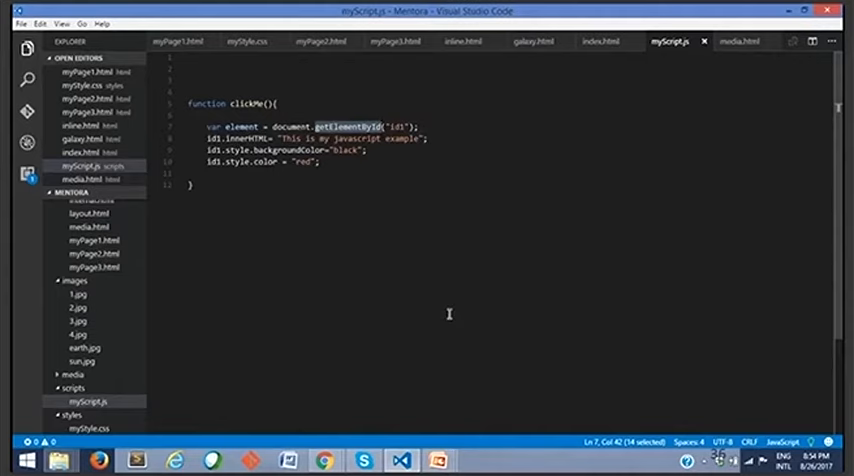
pyautogui.moveTo(298, 127)
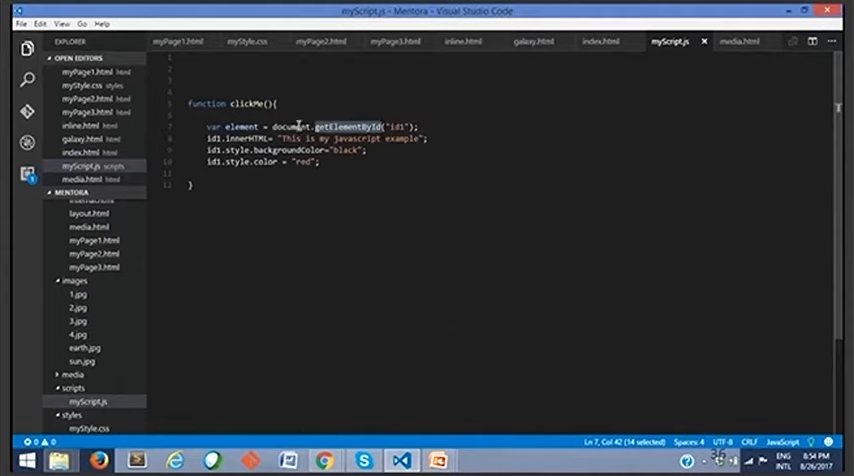
pyautogui.moveTo(355, 126)
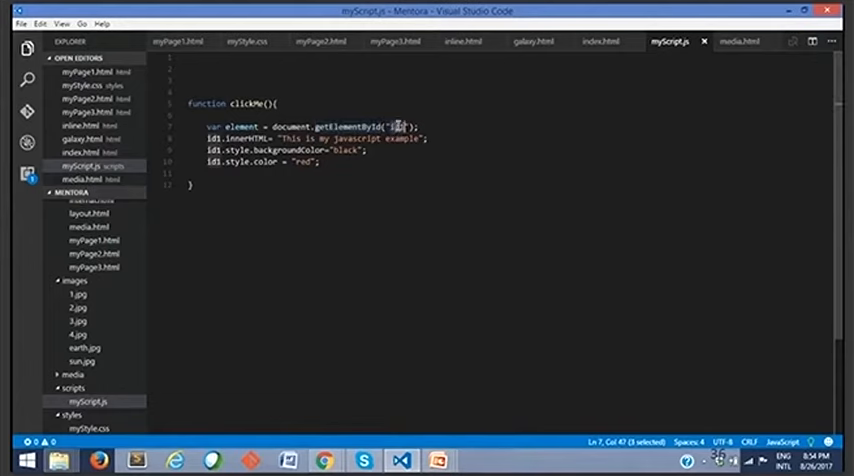
pyautogui.click(605, 41)
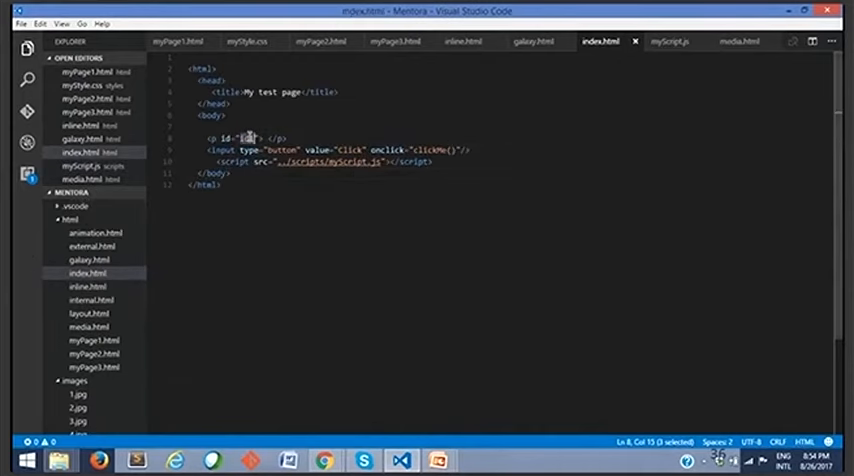
pyautogui.click(671, 41)
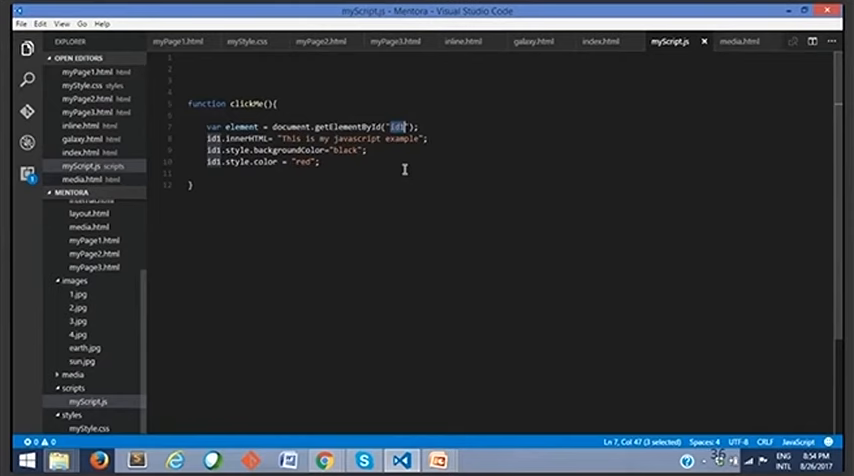
pyautogui.moveTo(360, 158)
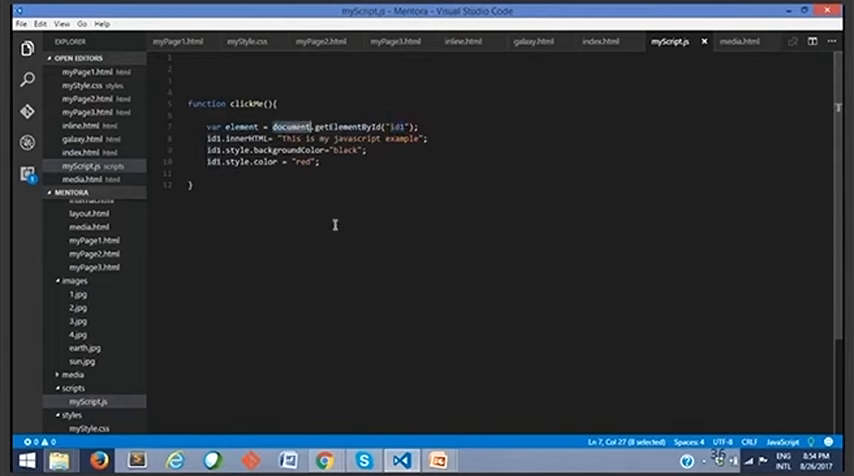
pyautogui.doubleClick(239, 127)
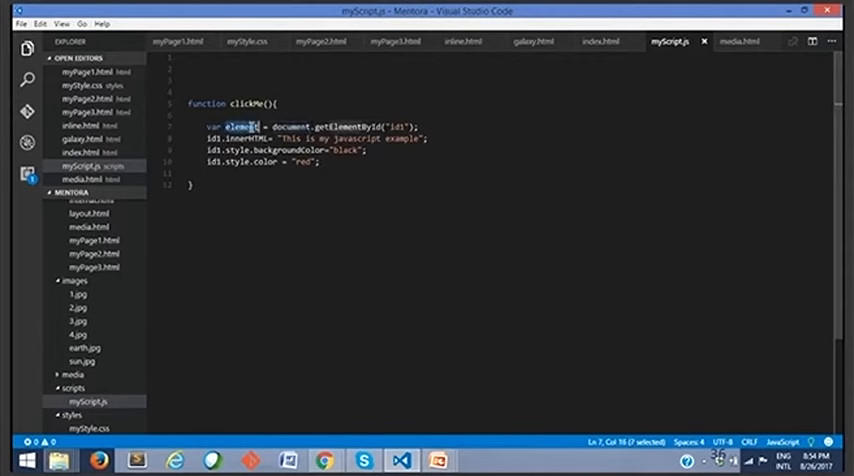
pyautogui.moveTo(240, 126)
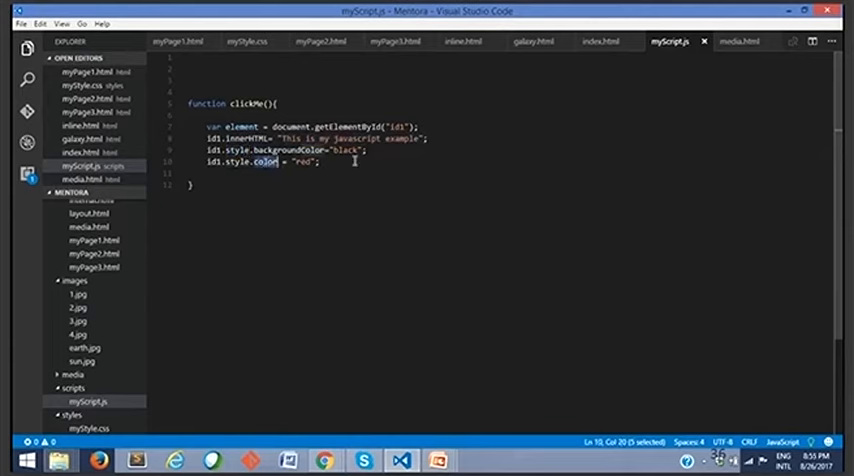
pyautogui.moveTo(333, 194)
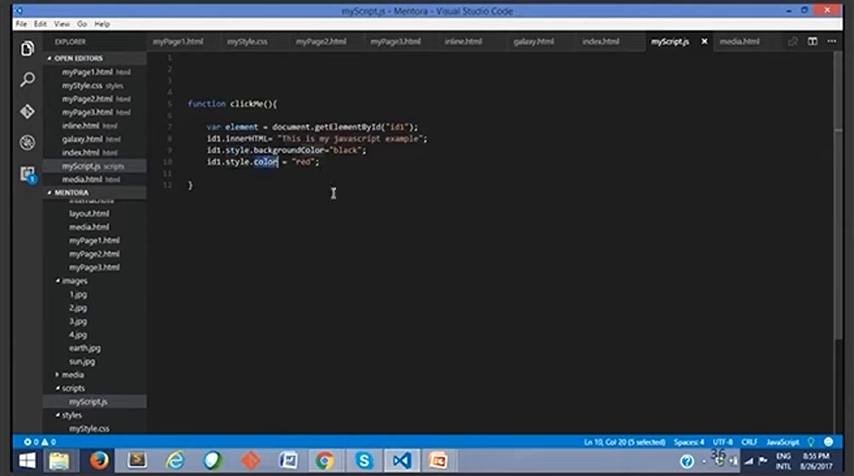
pyautogui.doubleClick(248, 103)
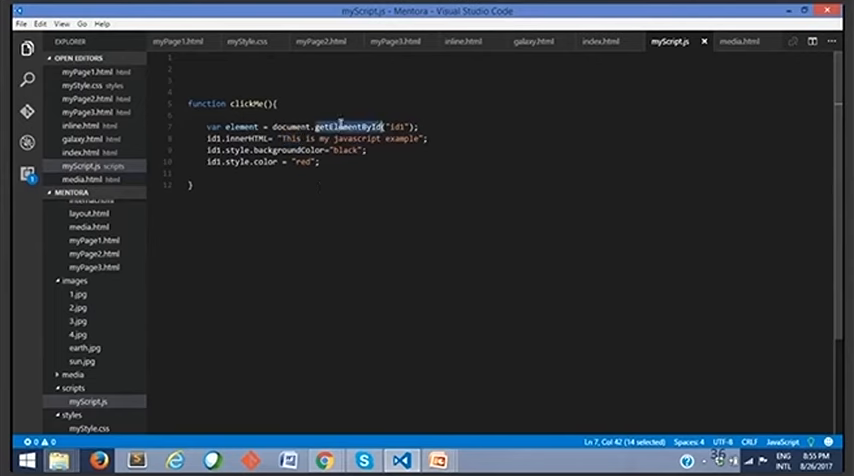
pyautogui.moveTo(340, 225)
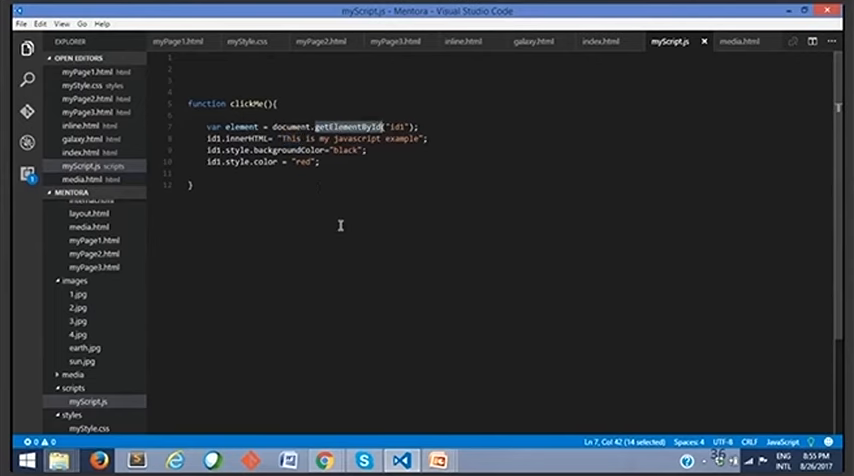